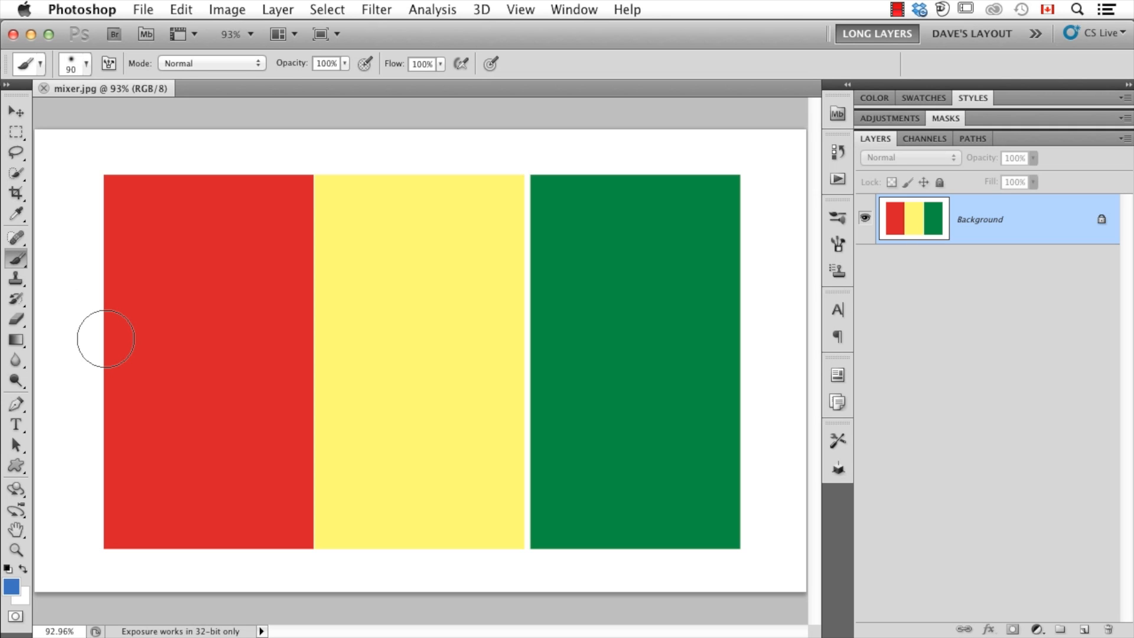
Step: Undo a test blue stroke across the three bars and switch to the Mixer Brush tool
left_click_drag(105, 339, 449, 364)
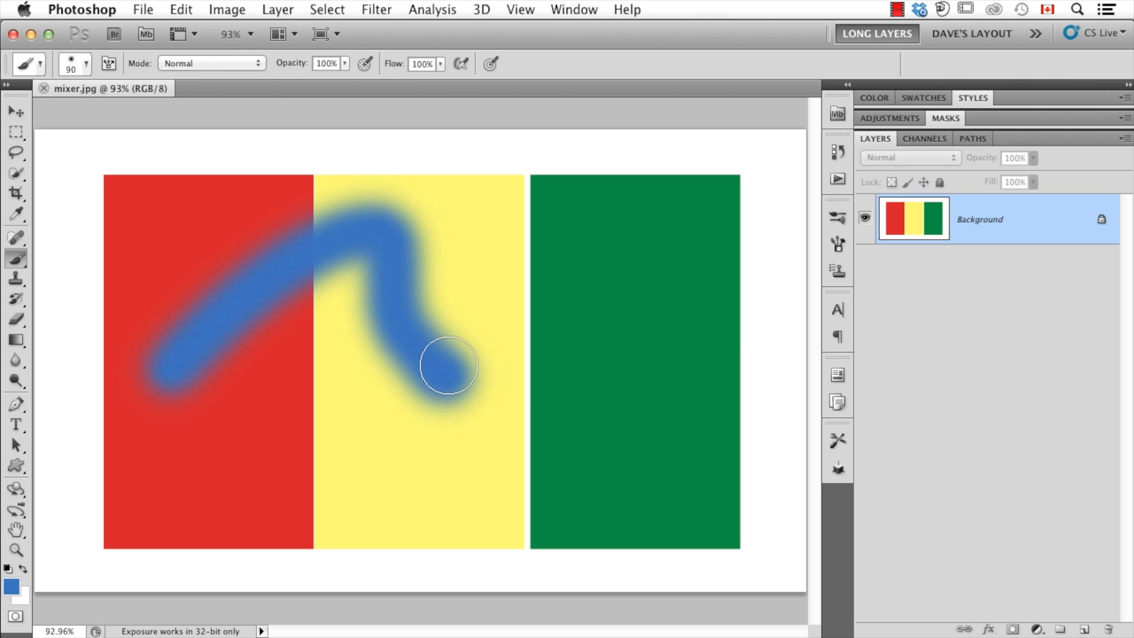
left_click_drag(449, 365, 725, 324)
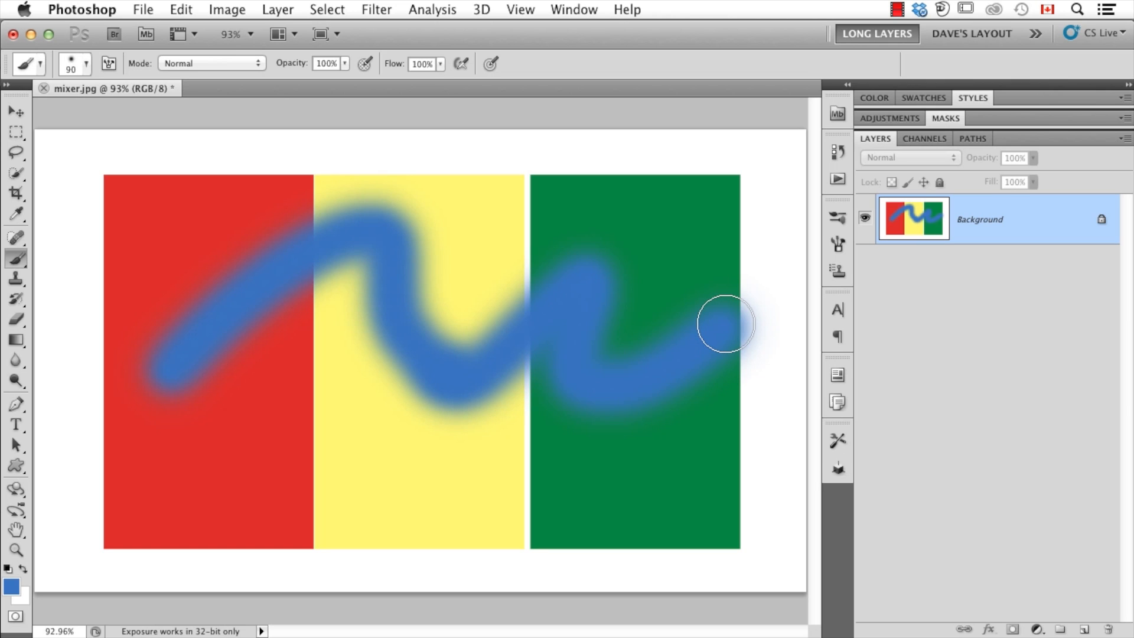
key("cmd+z")
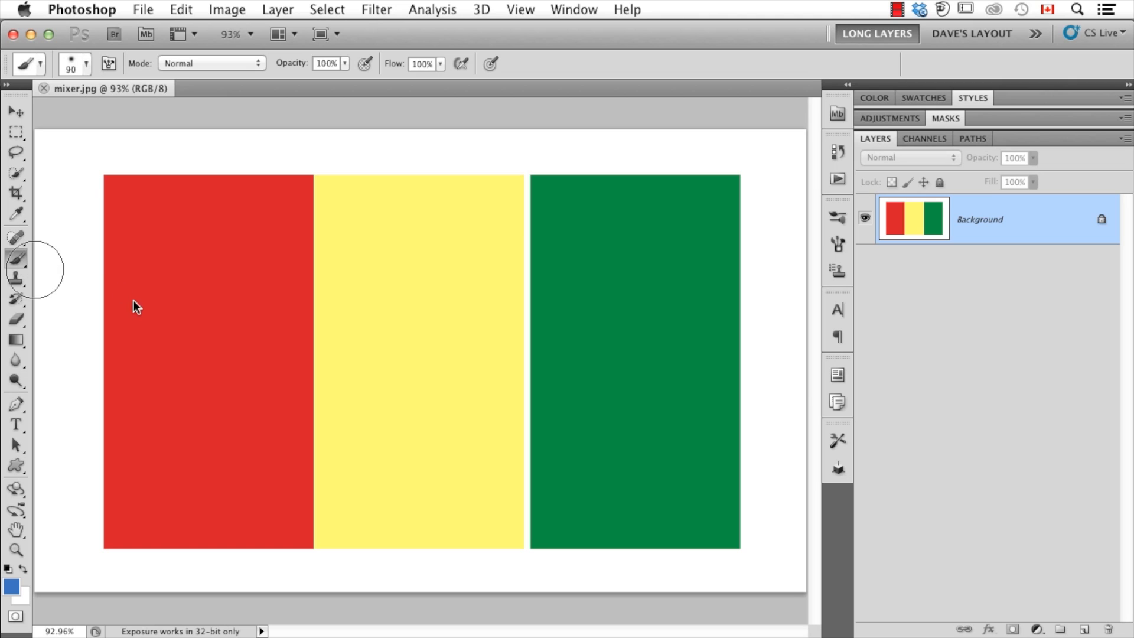
mouse_move(139, 312)
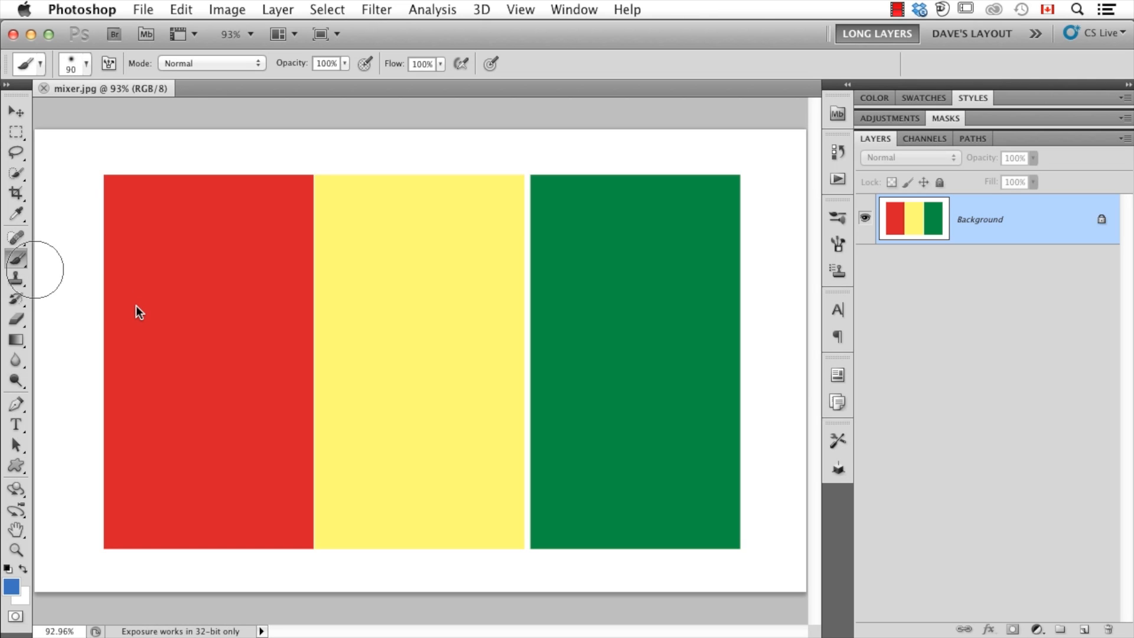
left_click(15, 259)
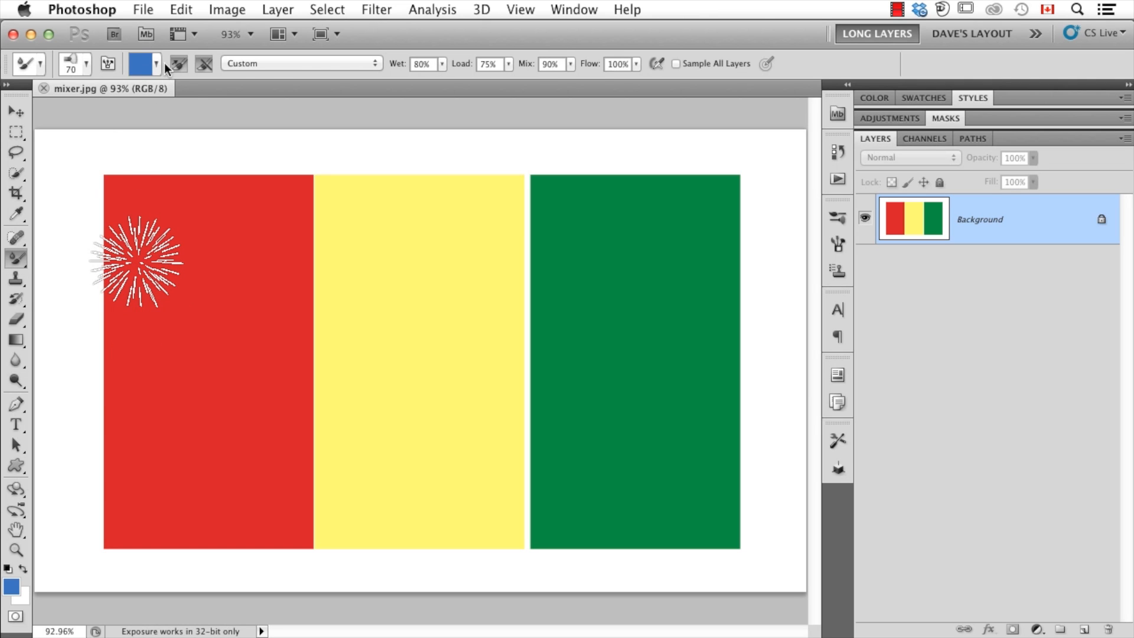
mouse_move(288, 71)
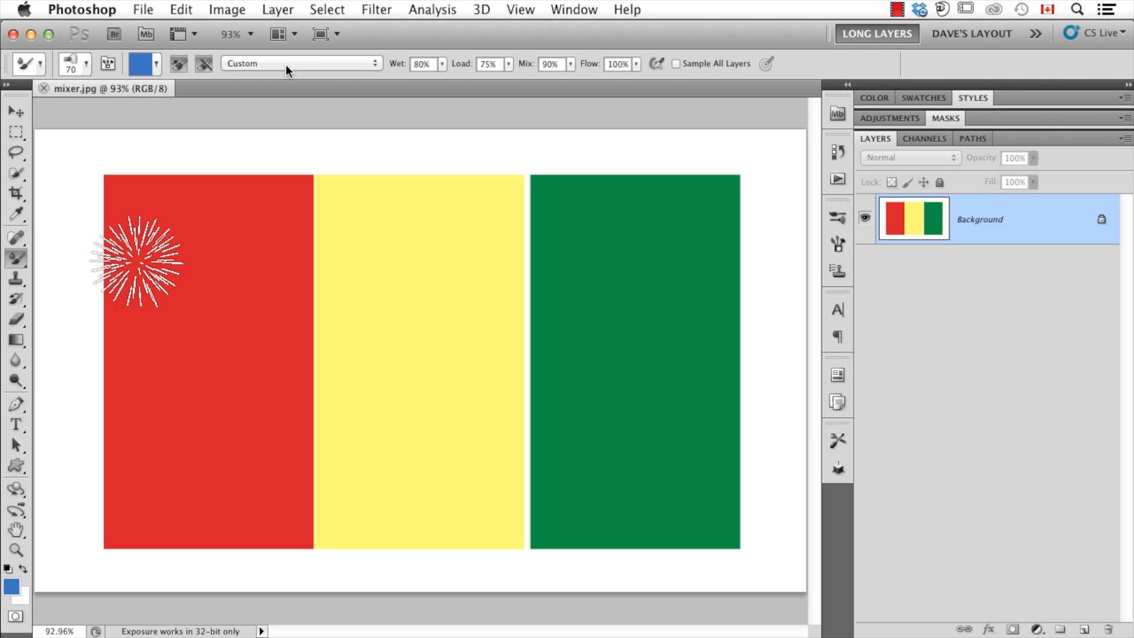
mouse_move(349, 89)
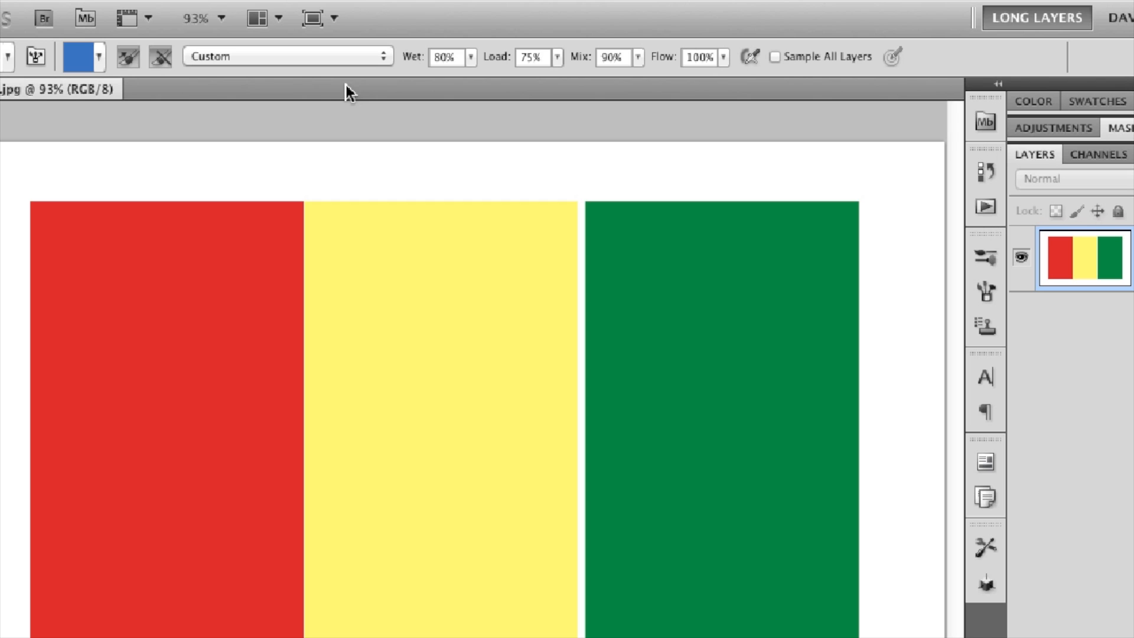
mouse_move(463, 78)
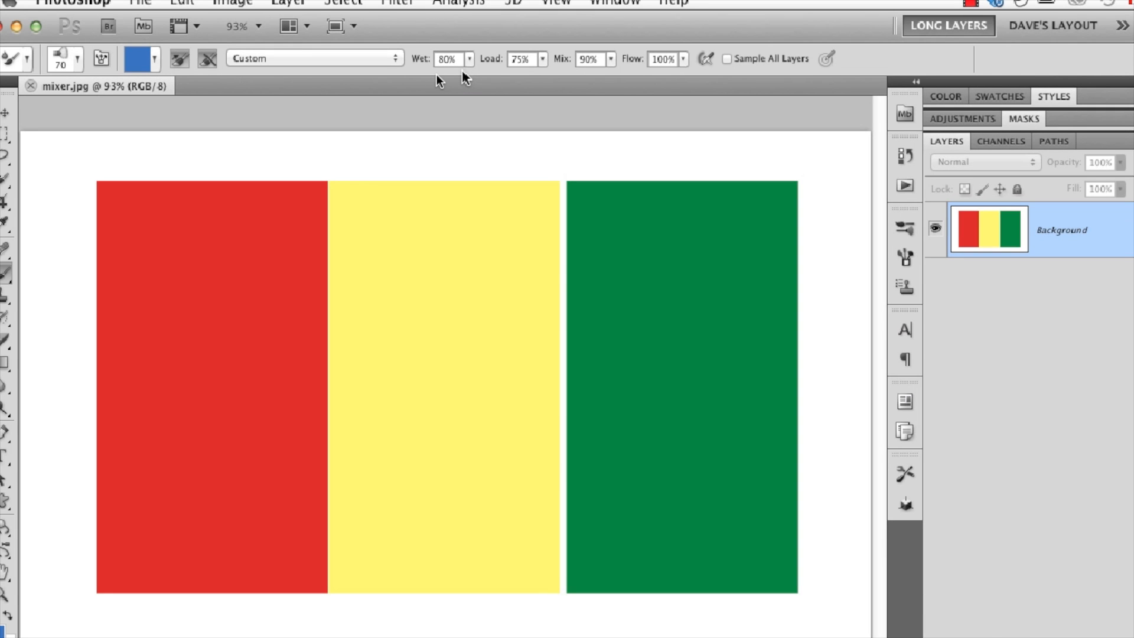
mouse_move(159, 72)
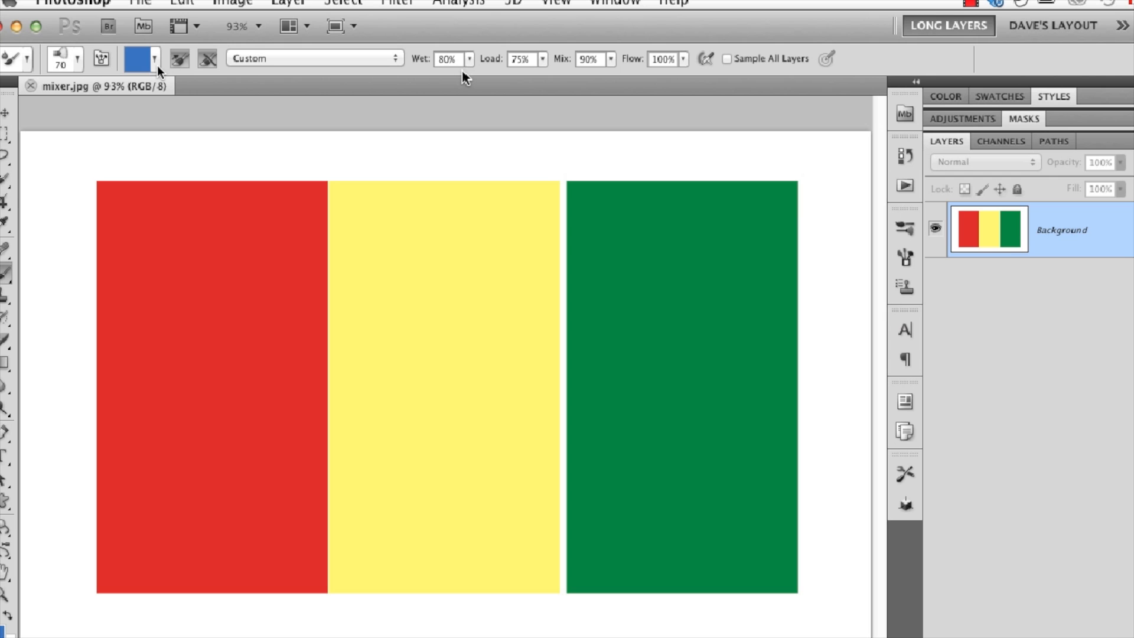
mouse_move(178, 92)
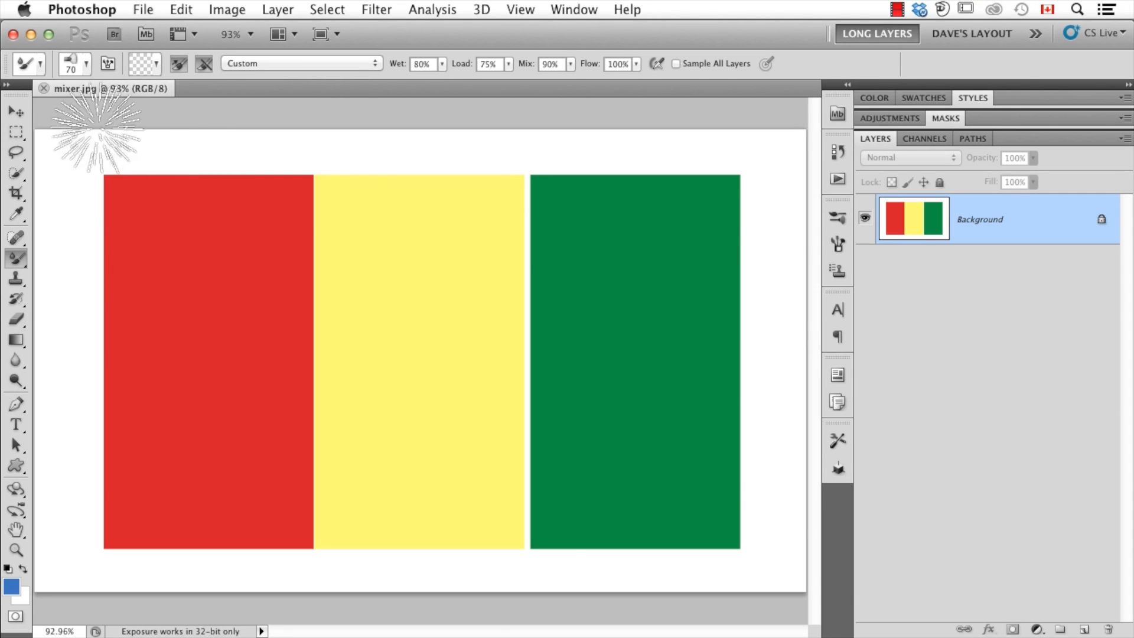
mouse_move(87, 212)
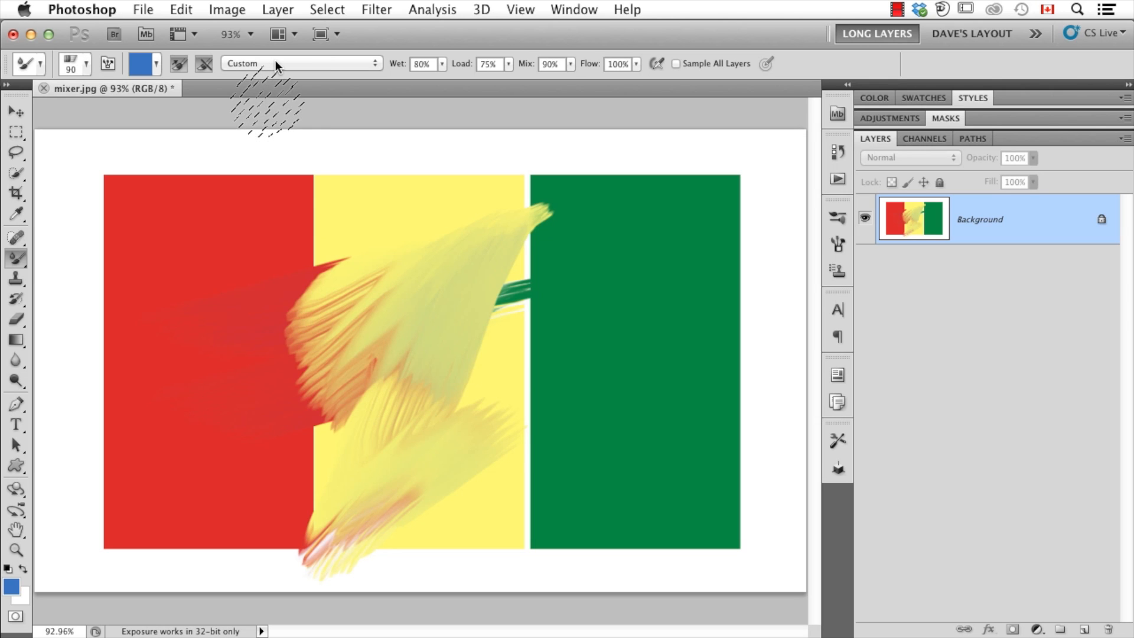
mouse_move(680, 90)
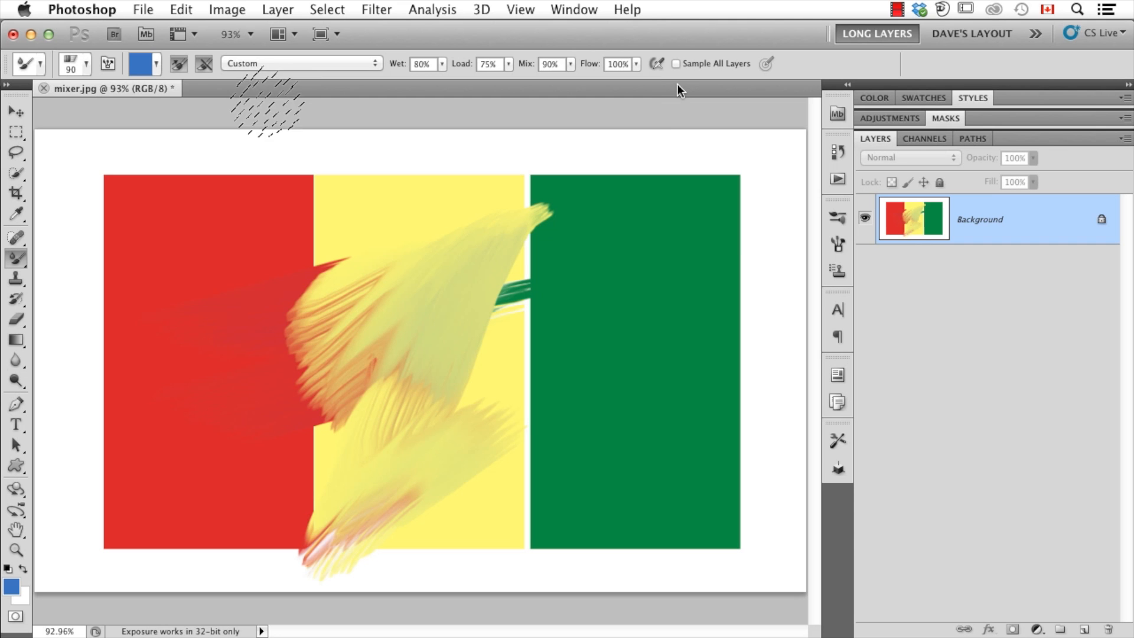